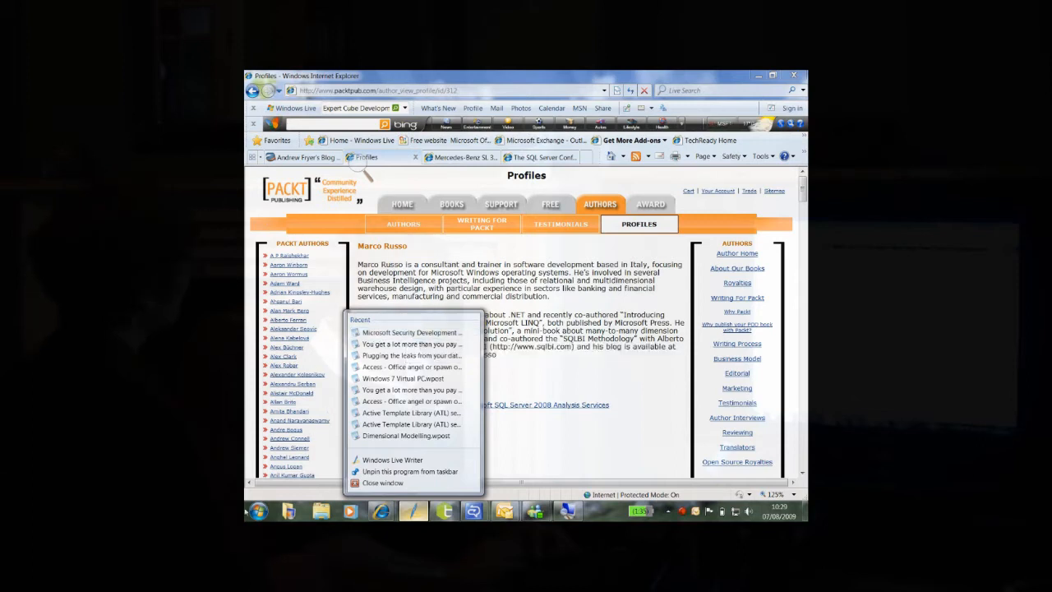
Open the Start menu to show the programs list after dismissing the browser's jump list.
{"action": "left_click", "coordinate": [258, 511]}
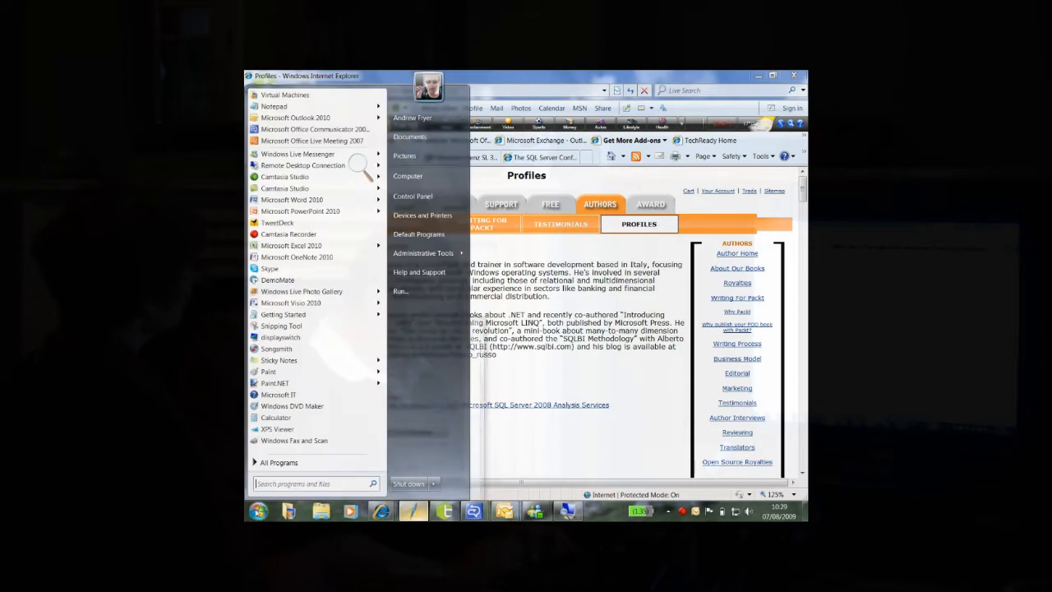
{"action": "mouse_move", "coordinate": [341, 257]}
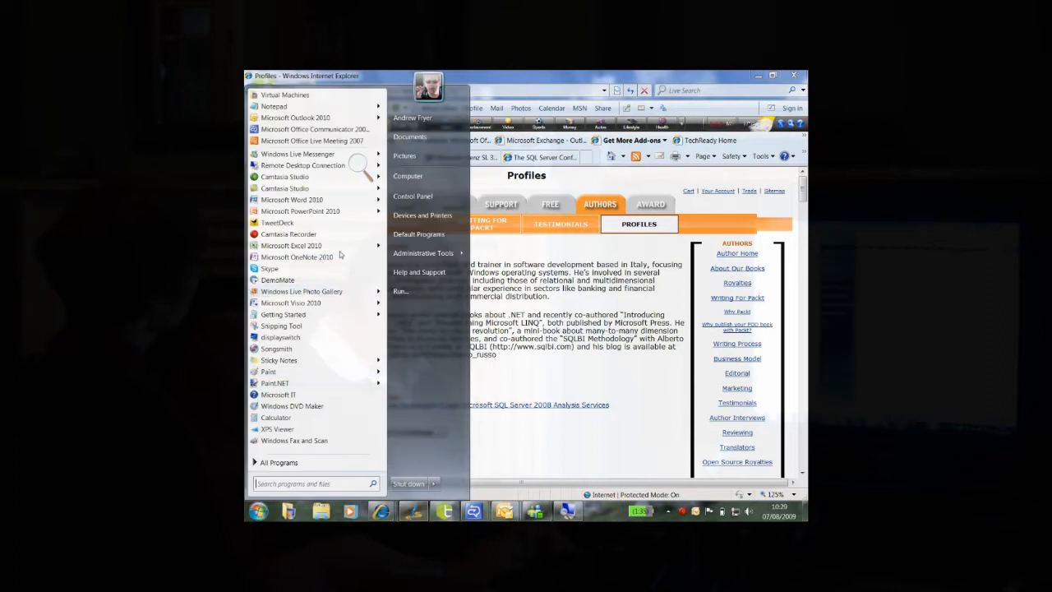
{"action": "mouse_move", "coordinate": [313, 246]}
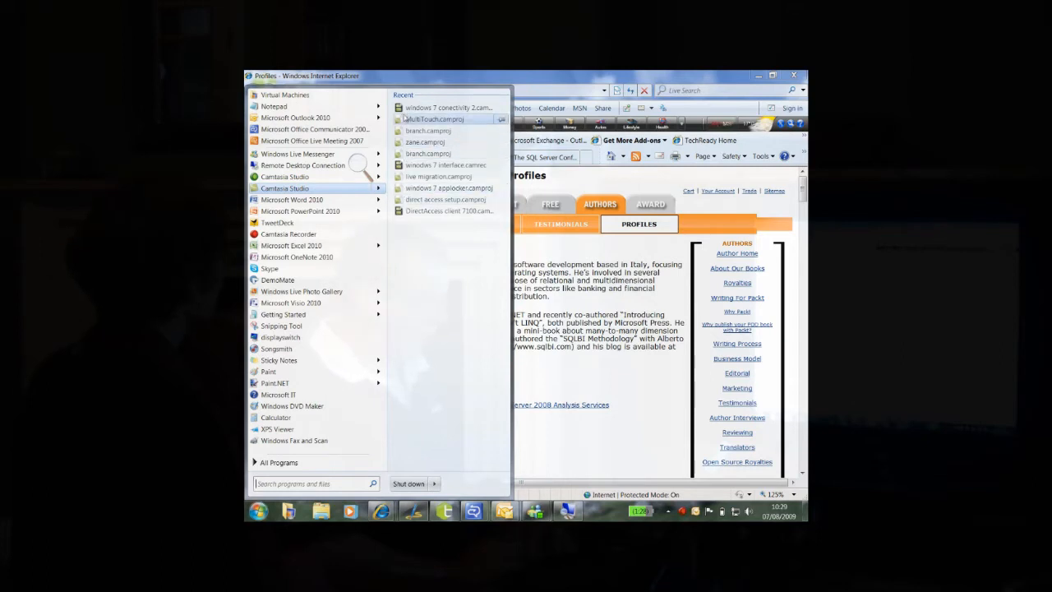
{"action": "mouse_move", "coordinate": [440, 187]}
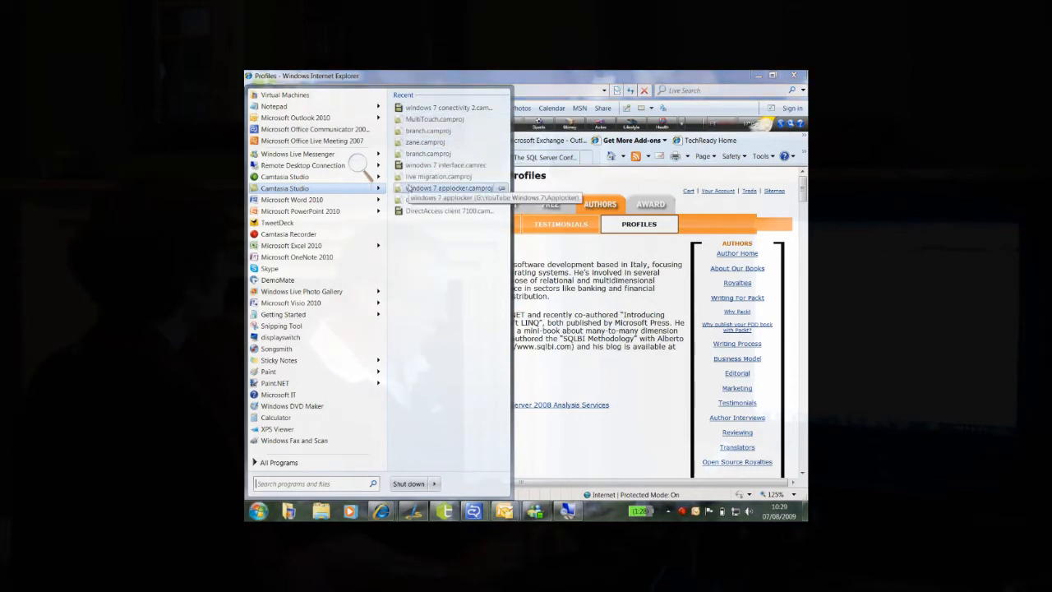